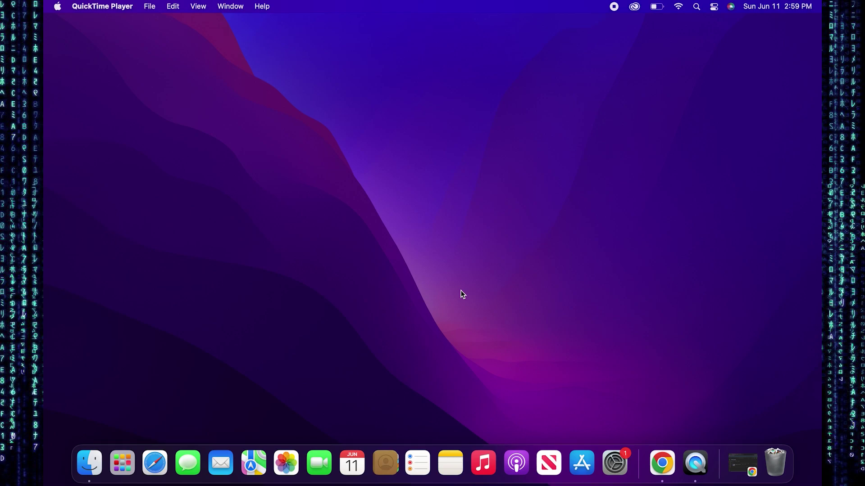
pyautogui.moveTo(675, 427)
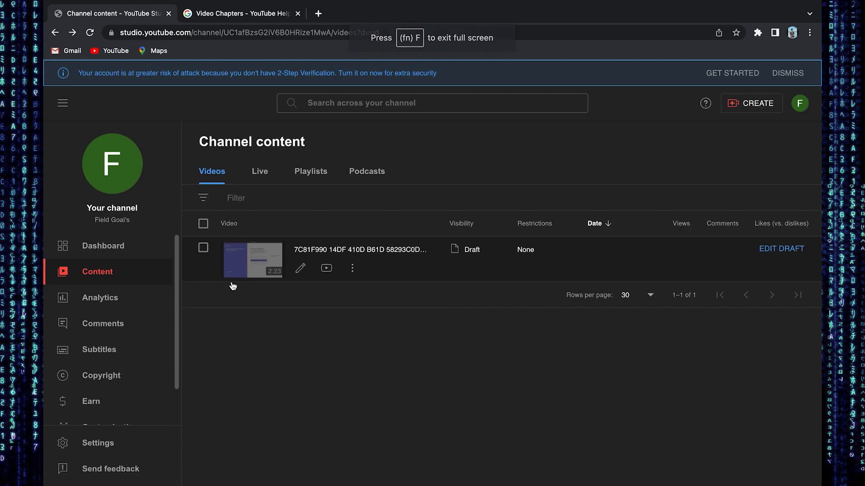
# Enable 'Allow automatic chapters and key moments' under Upload defaults > Advanced settings and save
pyautogui.click(98, 443)
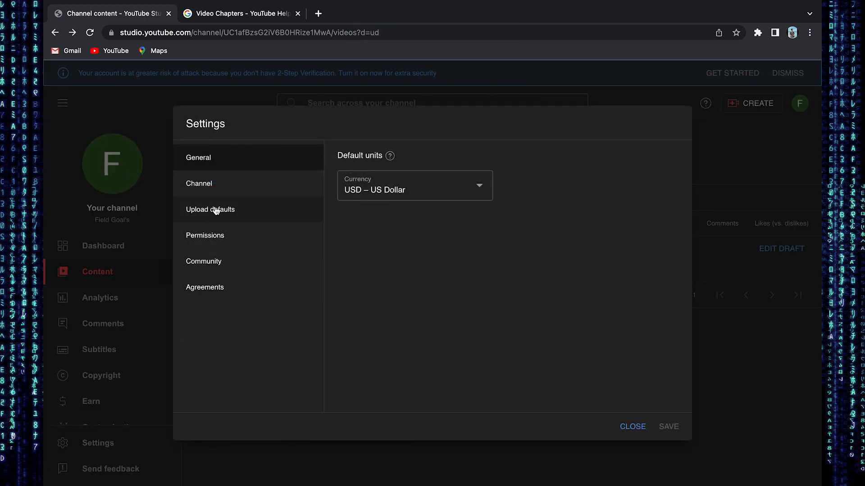
pyautogui.click(210, 209)
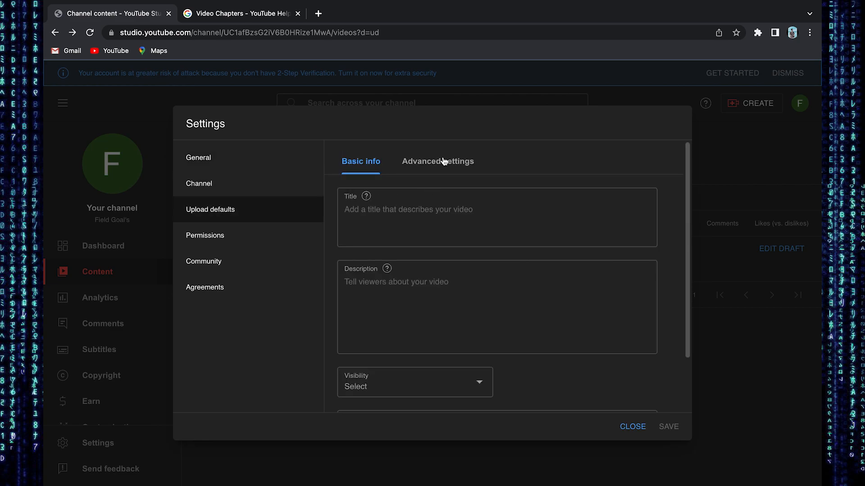
pyautogui.click(437, 161)
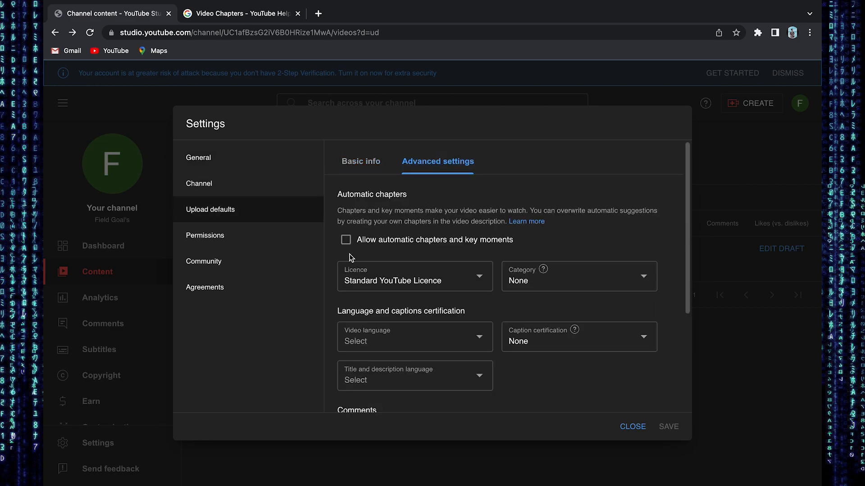
pyautogui.click(346, 240)
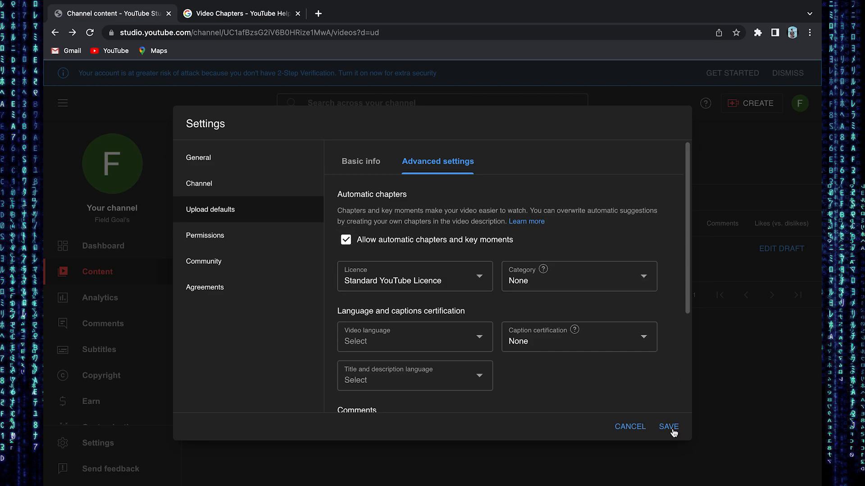
pyautogui.click(668, 426)
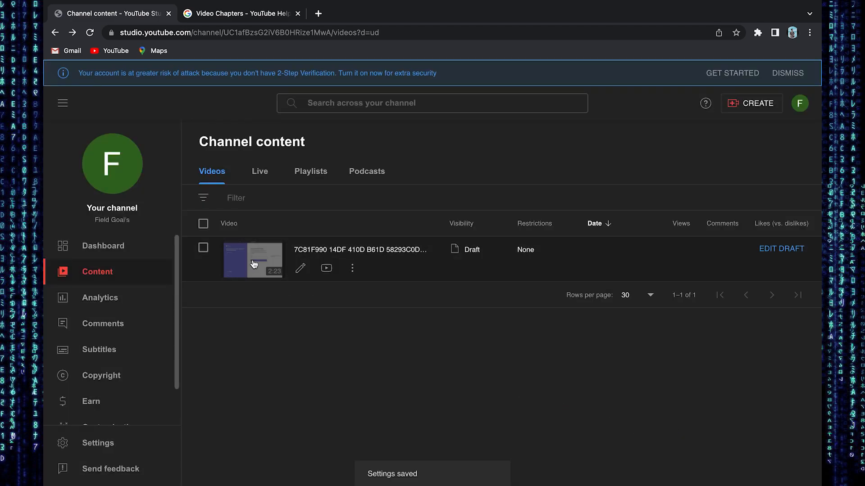
# In the draft video's details, allow automatic chapters and key moments for this video
pyautogui.click(253, 263)
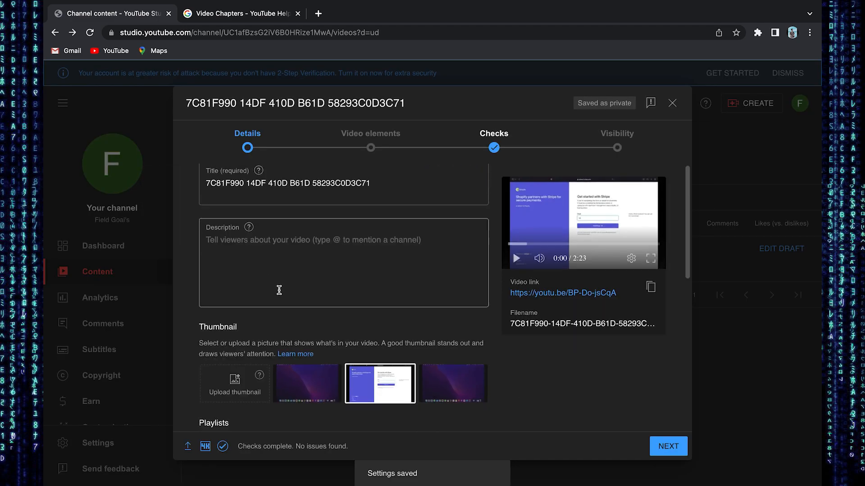
pyautogui.scroll(-3)
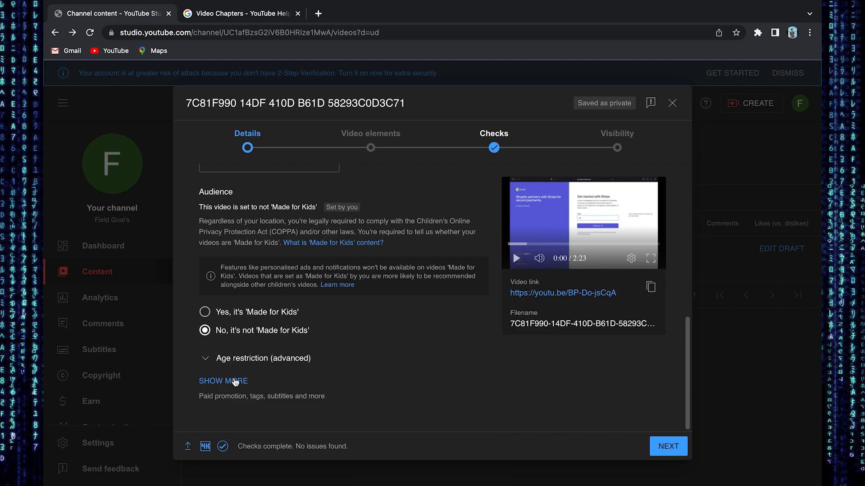
pyautogui.click(223, 381)
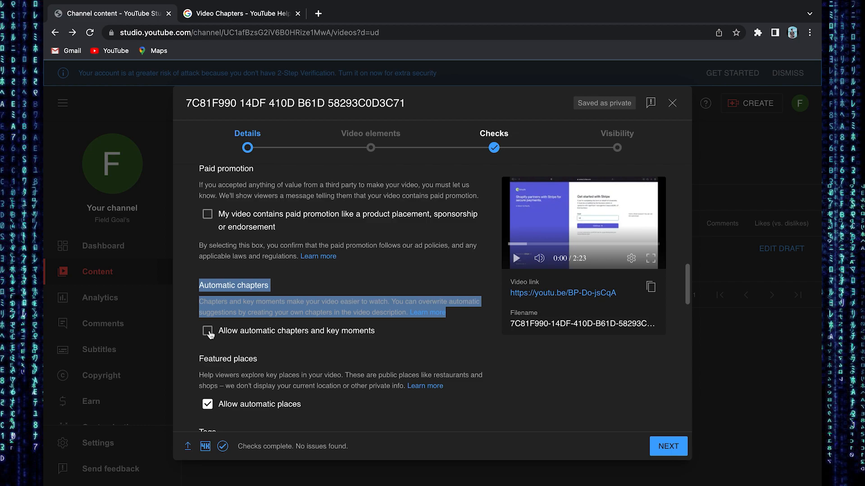
pyautogui.click(207, 331)
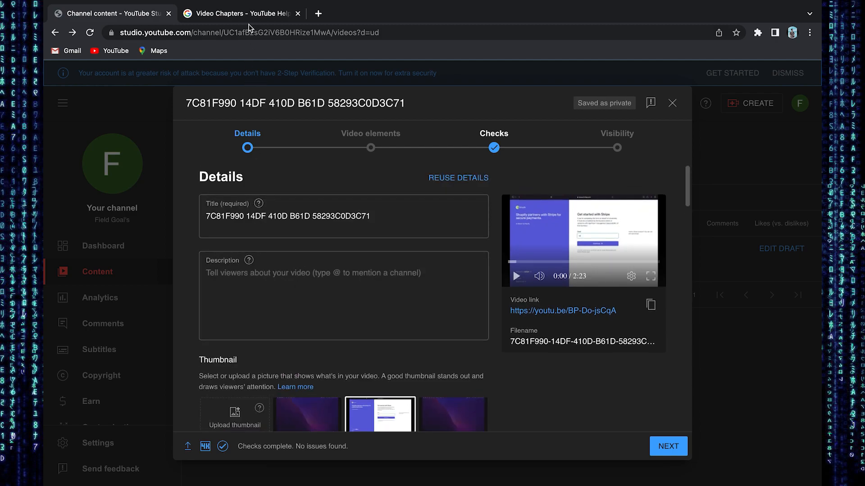
# View the 'Video Chapters – YouTube Help' article on adding your own chapters
pyautogui.click(240, 13)
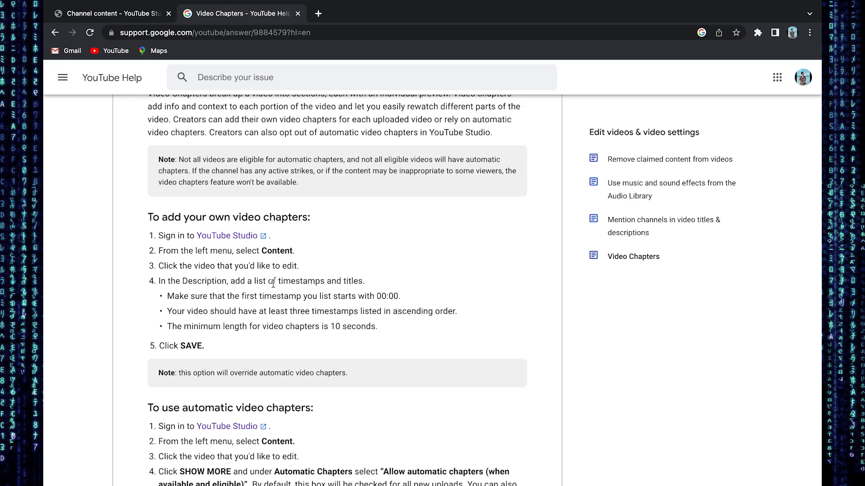
pyautogui.moveTo(332, 310)
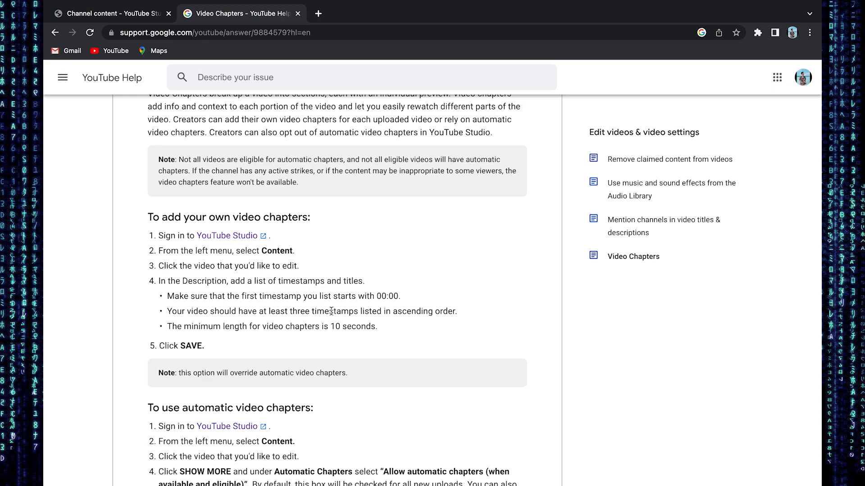
pyautogui.moveTo(378, 296)
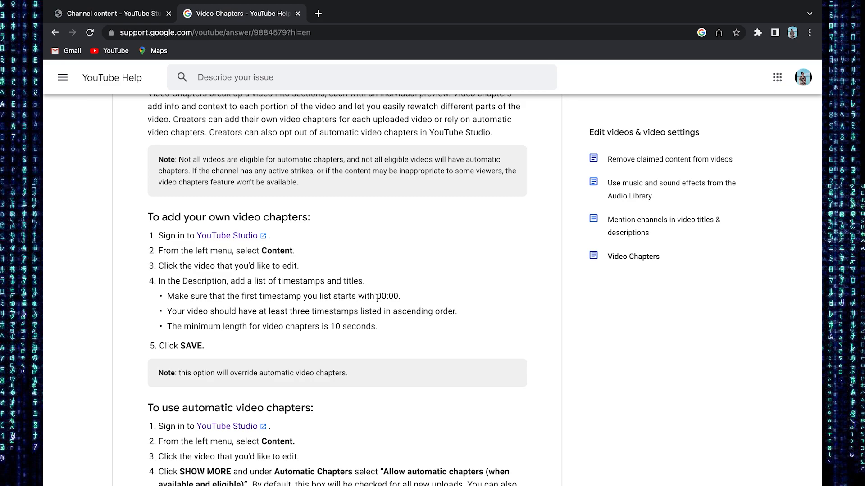
pyautogui.moveTo(396, 278)
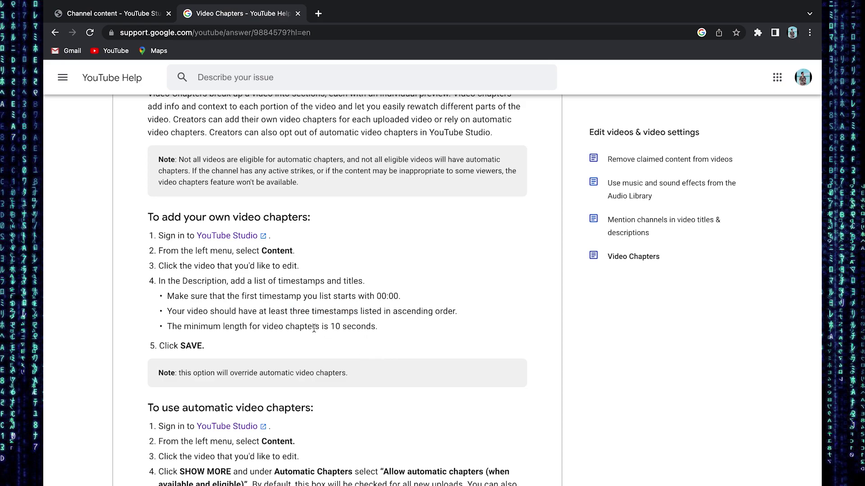
pyautogui.moveTo(303, 326)
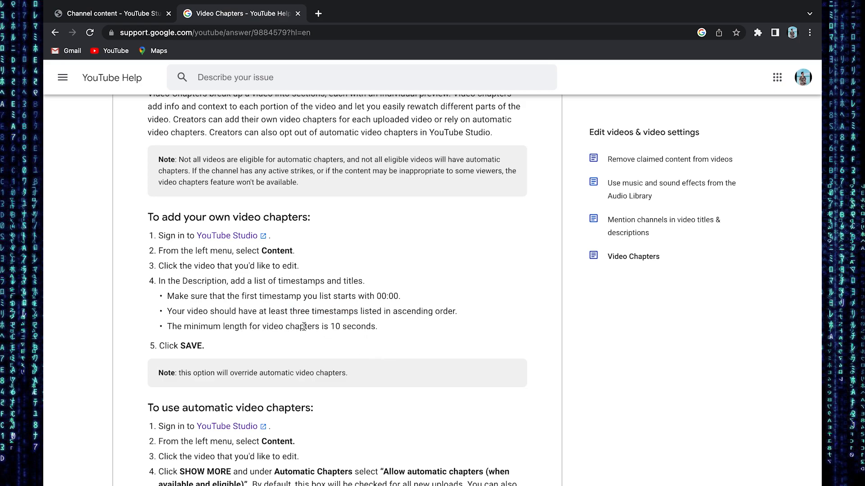
pyautogui.moveTo(334, 327)
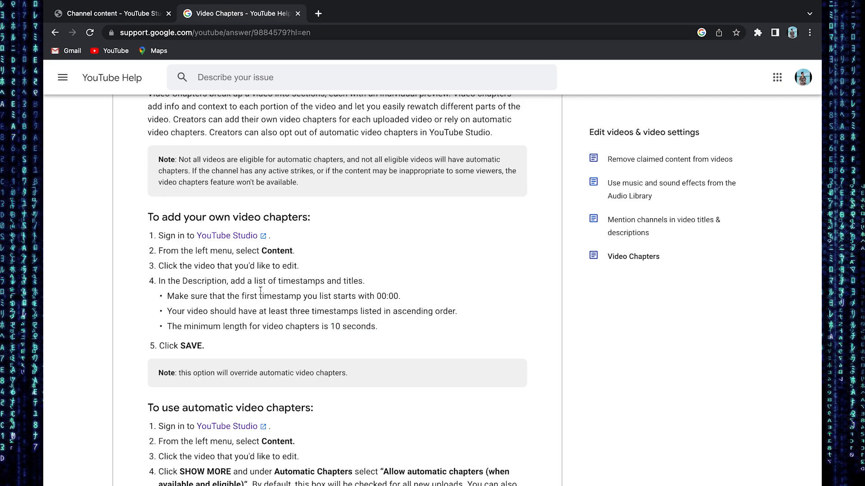
# Write description lines '00:00 = intro', '= video topic', '002:10 = ending' and start a 'Chapter' heading
pyautogui.click(113, 13)
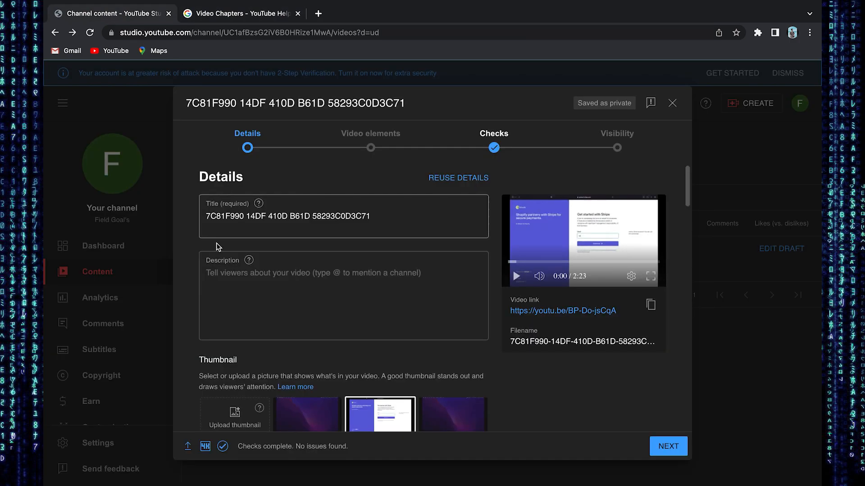
pyautogui.write('00:00')
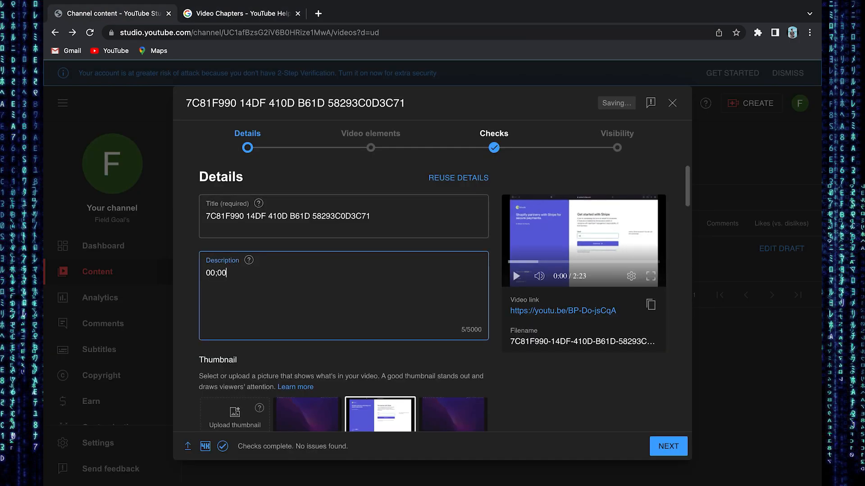
pyautogui.write('= intro')
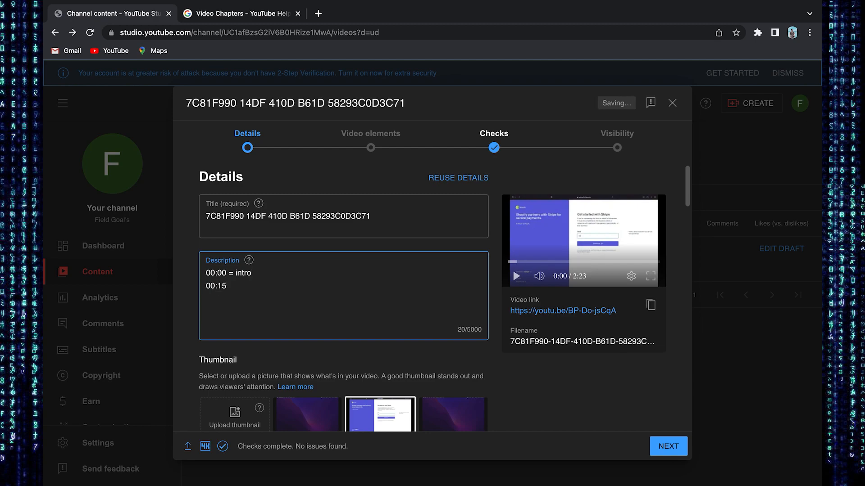
pyautogui.write('= video topic')
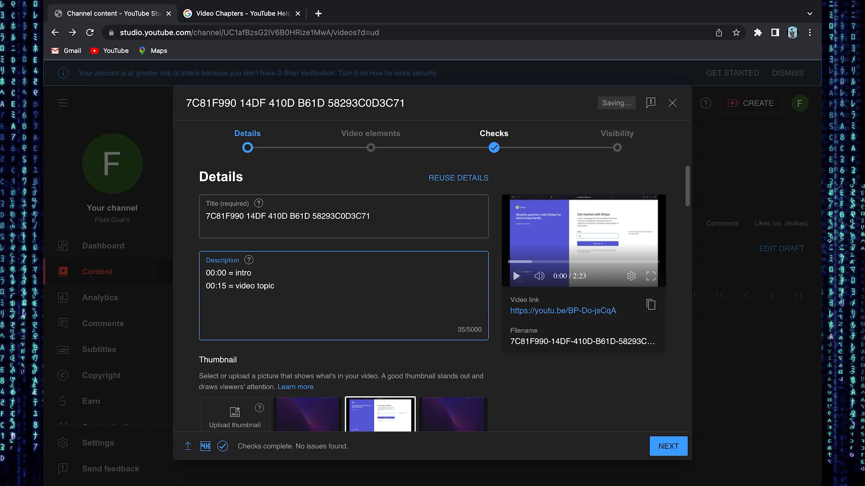
pyautogui.write('00')
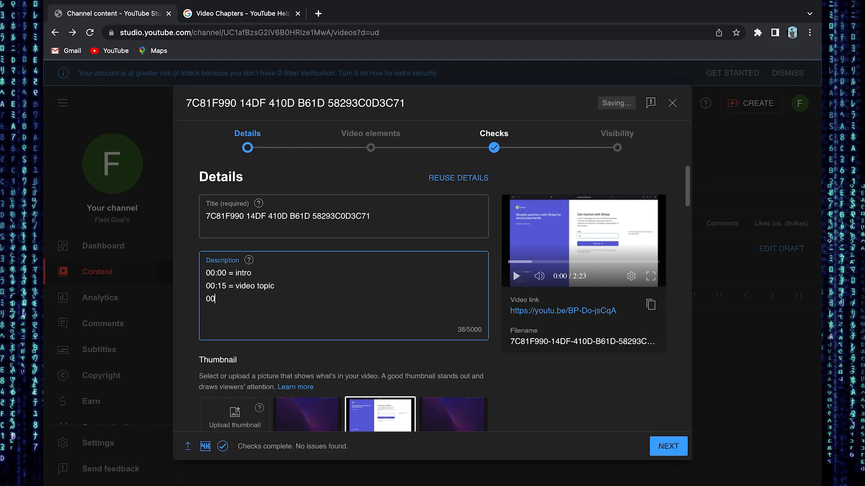
pyautogui.write('2:')
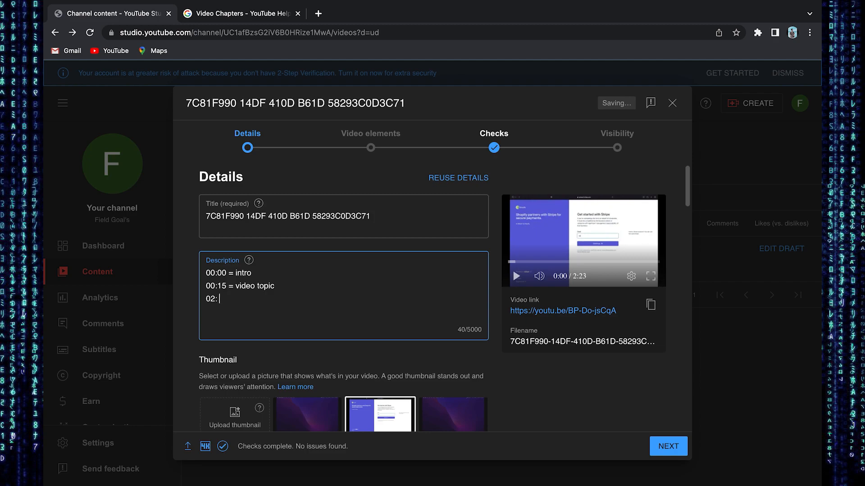
pyautogui.write('10 = e')
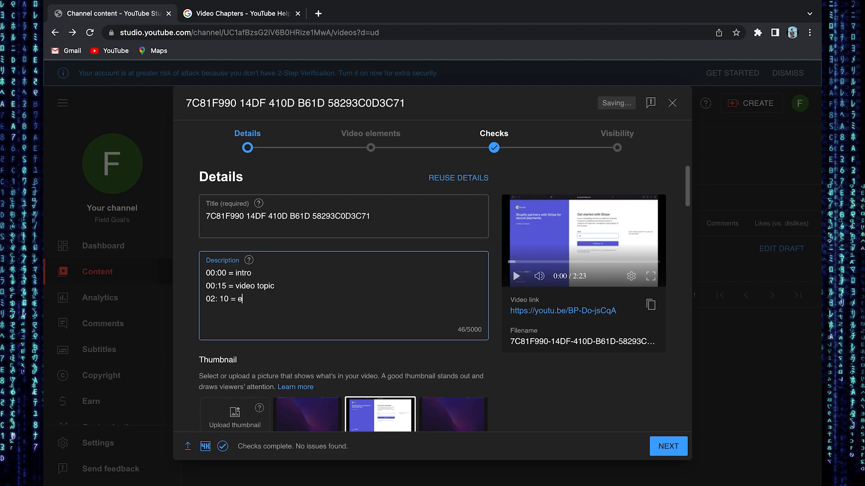
pyautogui.write('nding')
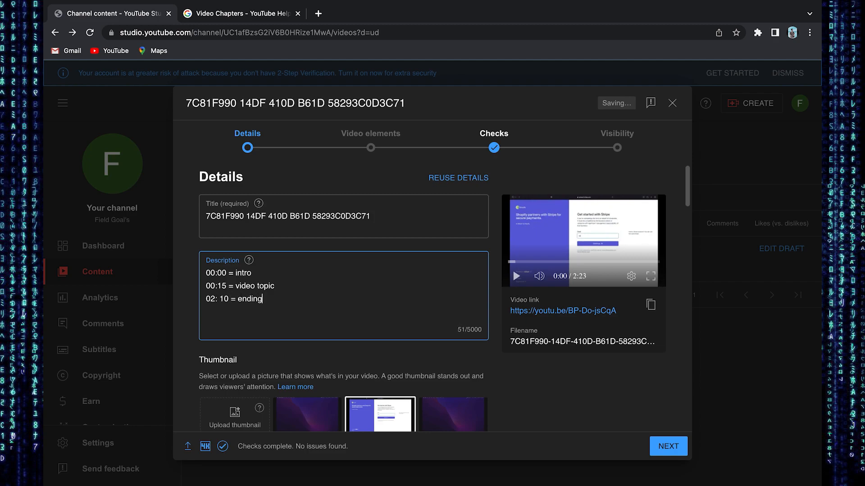
pyautogui.write('Chapters;')
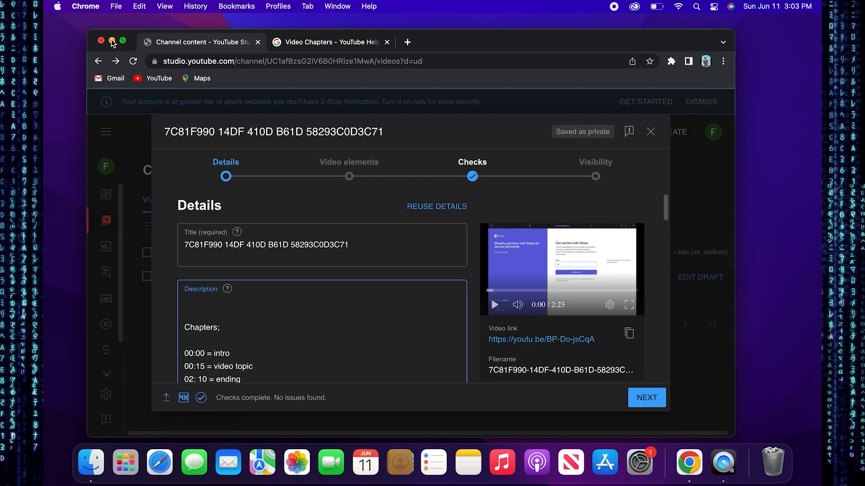
# Close the browser window, leaving the macOS desktop
pyautogui.click(103, 41)
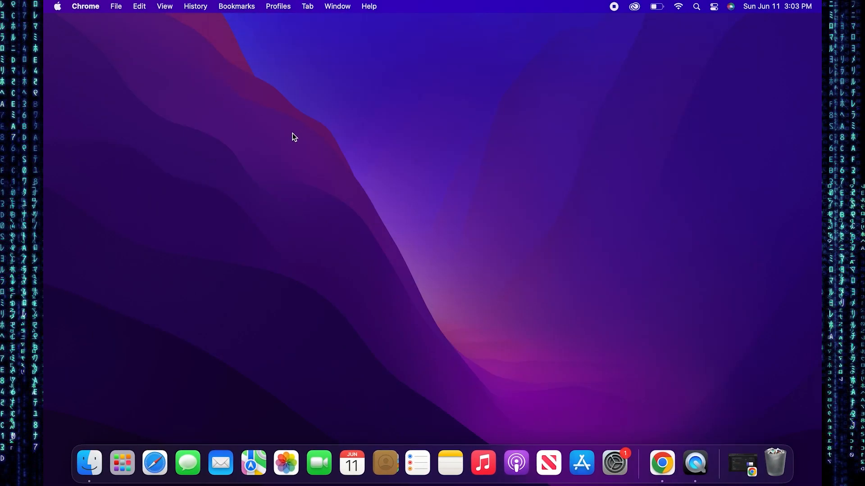